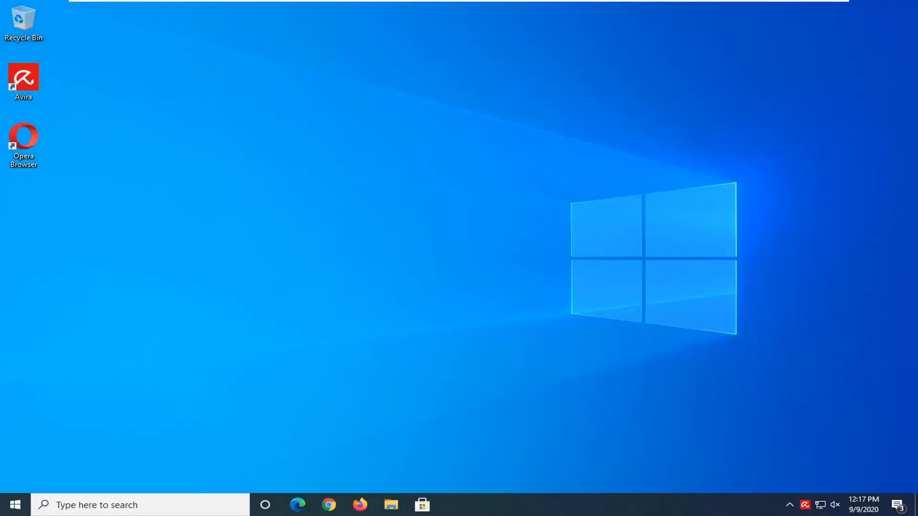
mouse_move(313, 253)
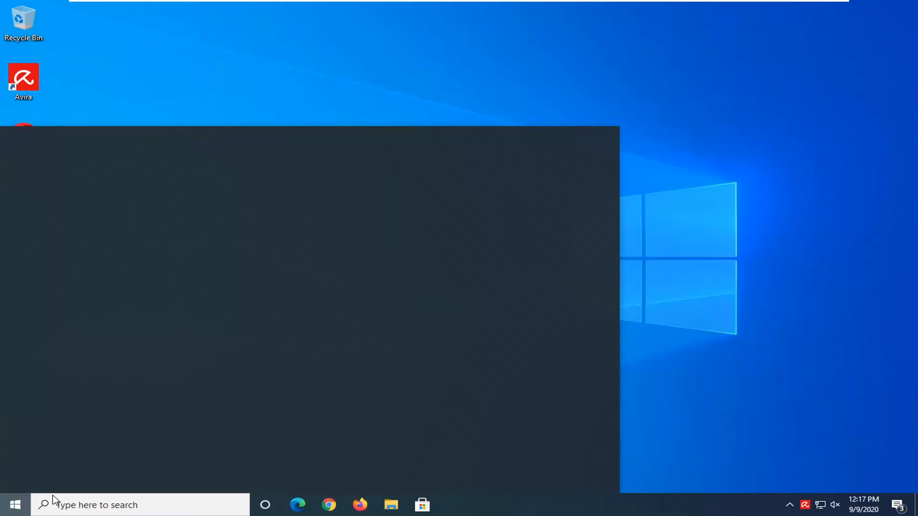
Launch Control Panel from the Windows System folder in the Start menu.
click(11, 505)
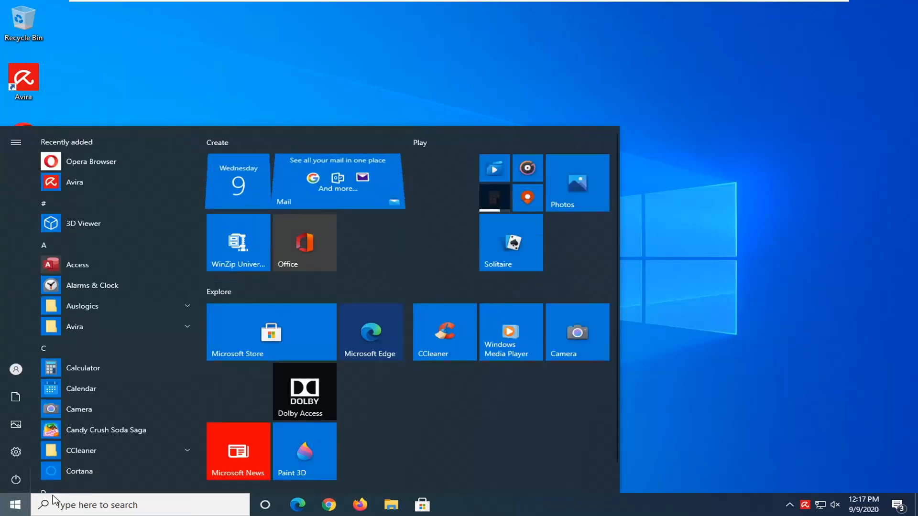
click(117, 505)
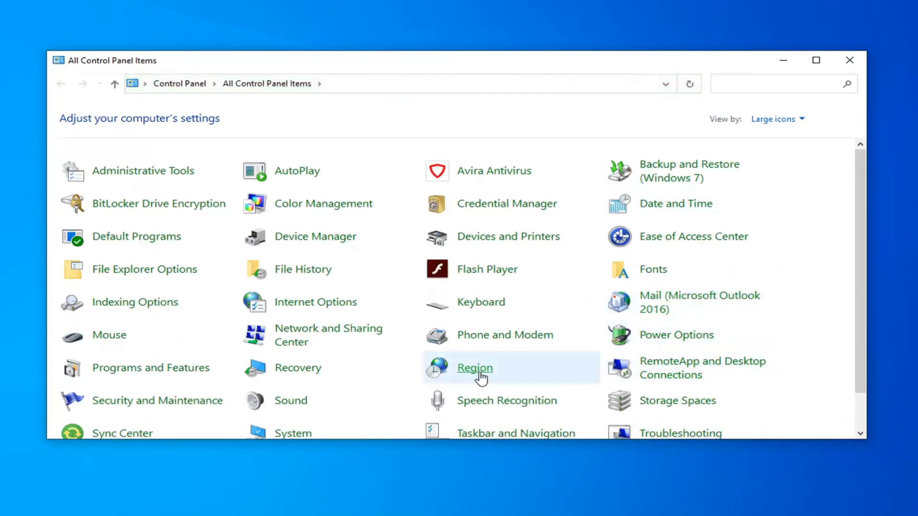
mouse_move(150, 368)
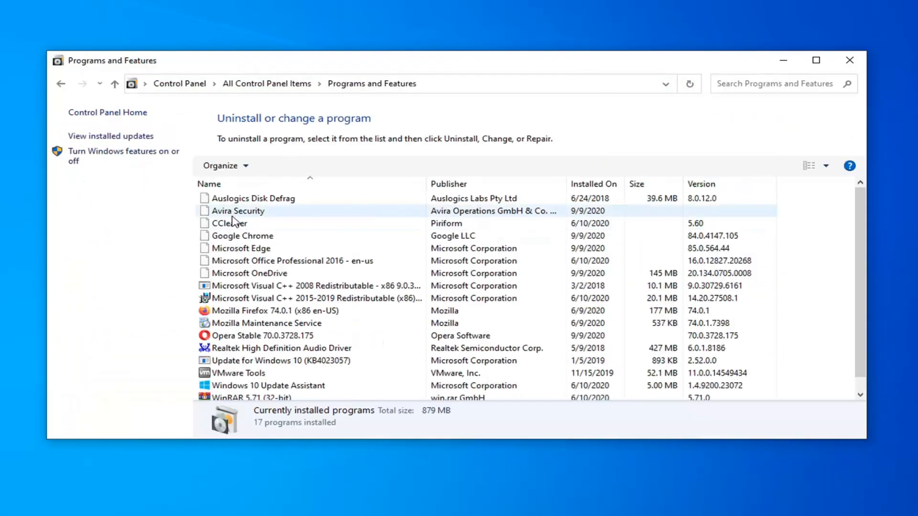
Start removing Avira Security via Uninstall/Change, approving the UAC prompt and choosing Uninstall.
click(238, 210)
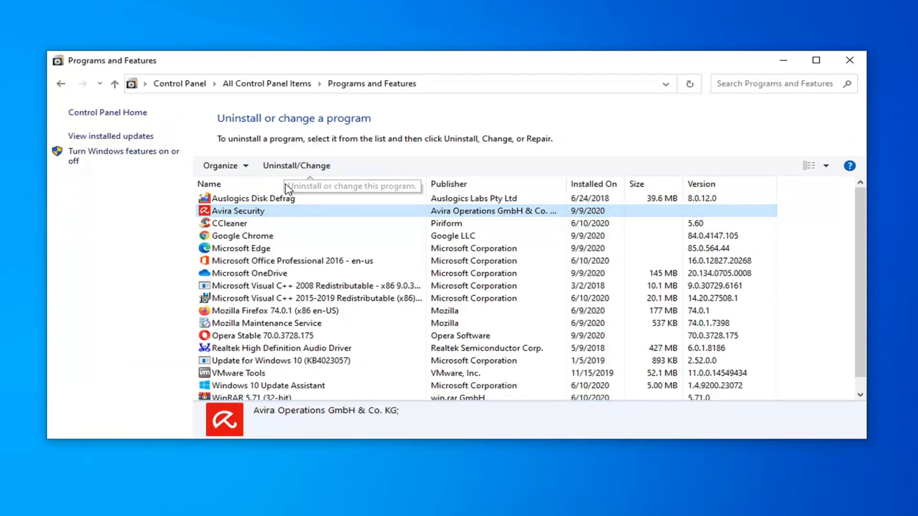
click(297, 165)
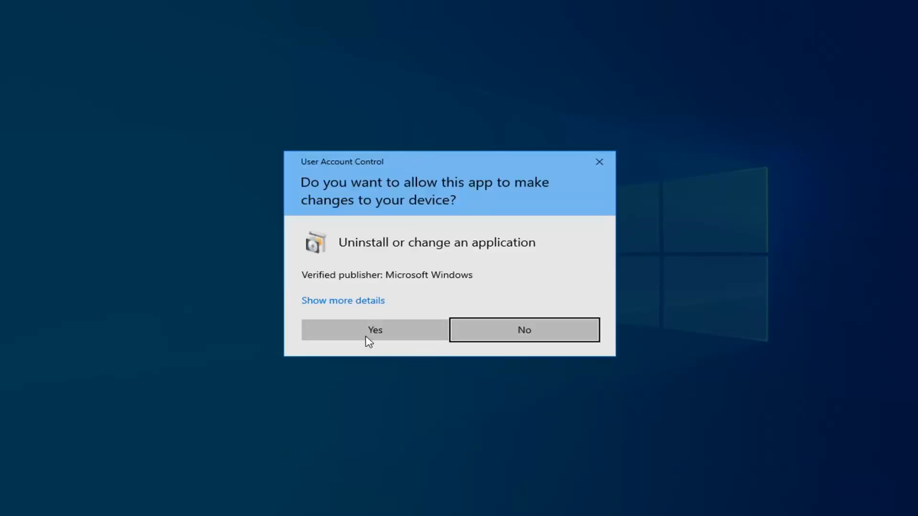
click(374, 330)
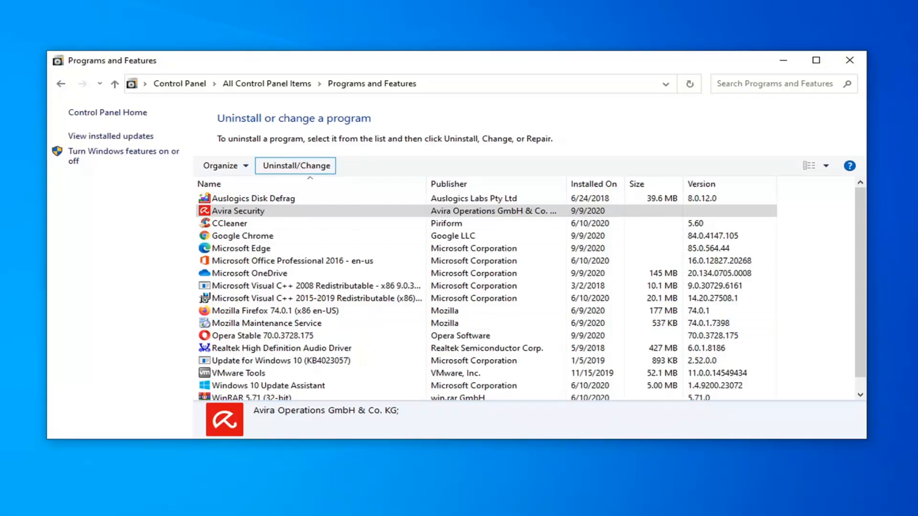
click(296, 165)
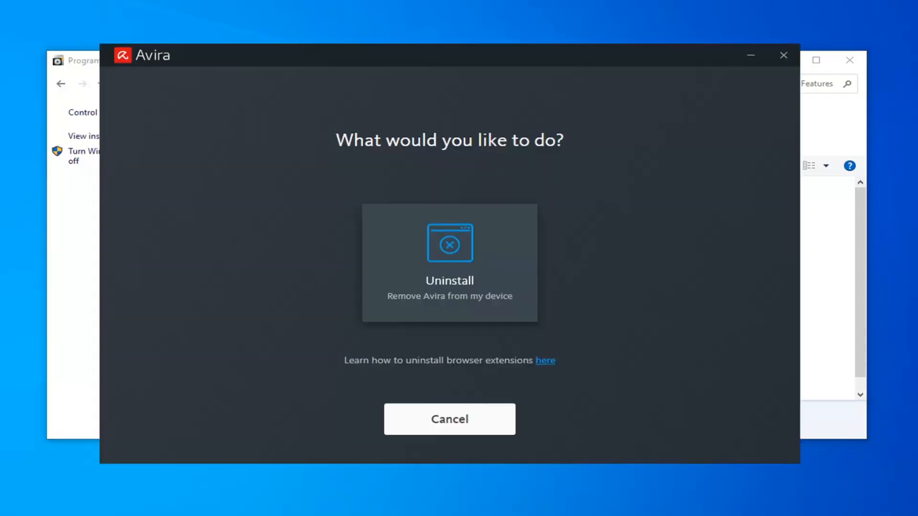